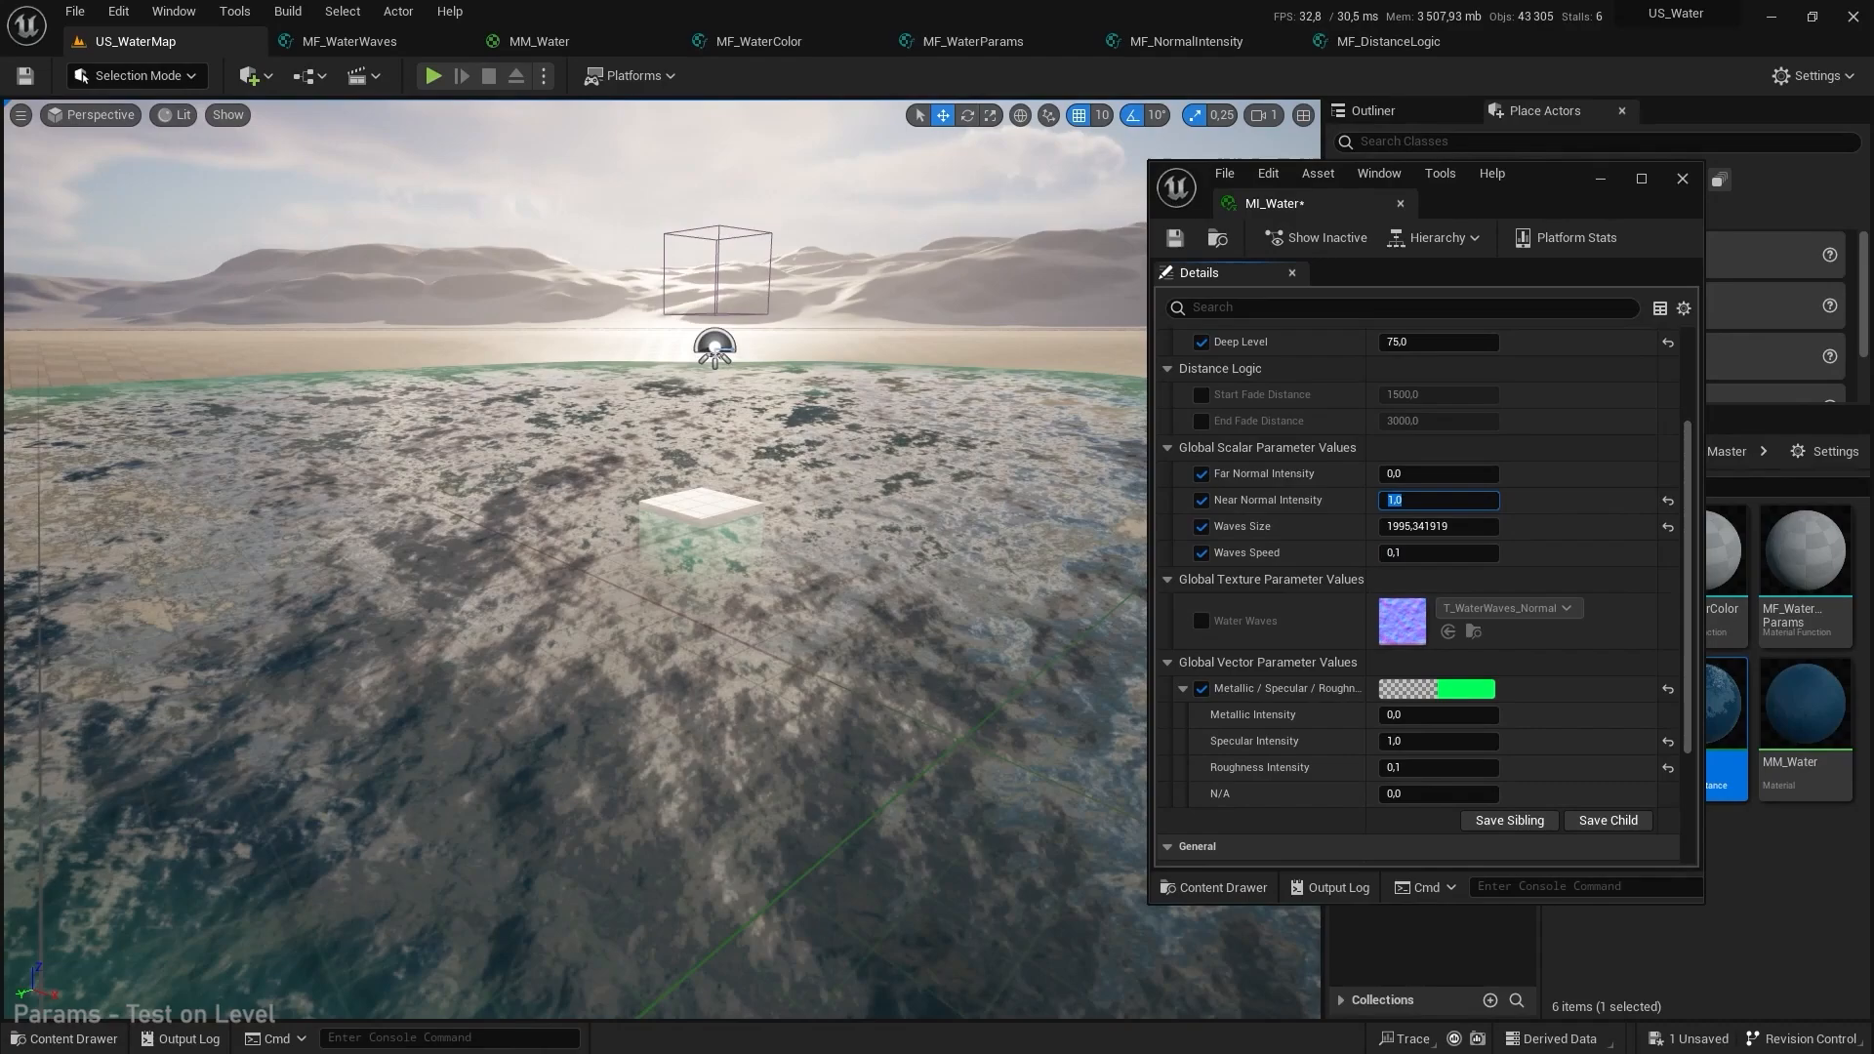
# Set Near Normal Intensity to 0.2 in MI_Water, then enter 75 as the next value
pyautogui.write('0.2')
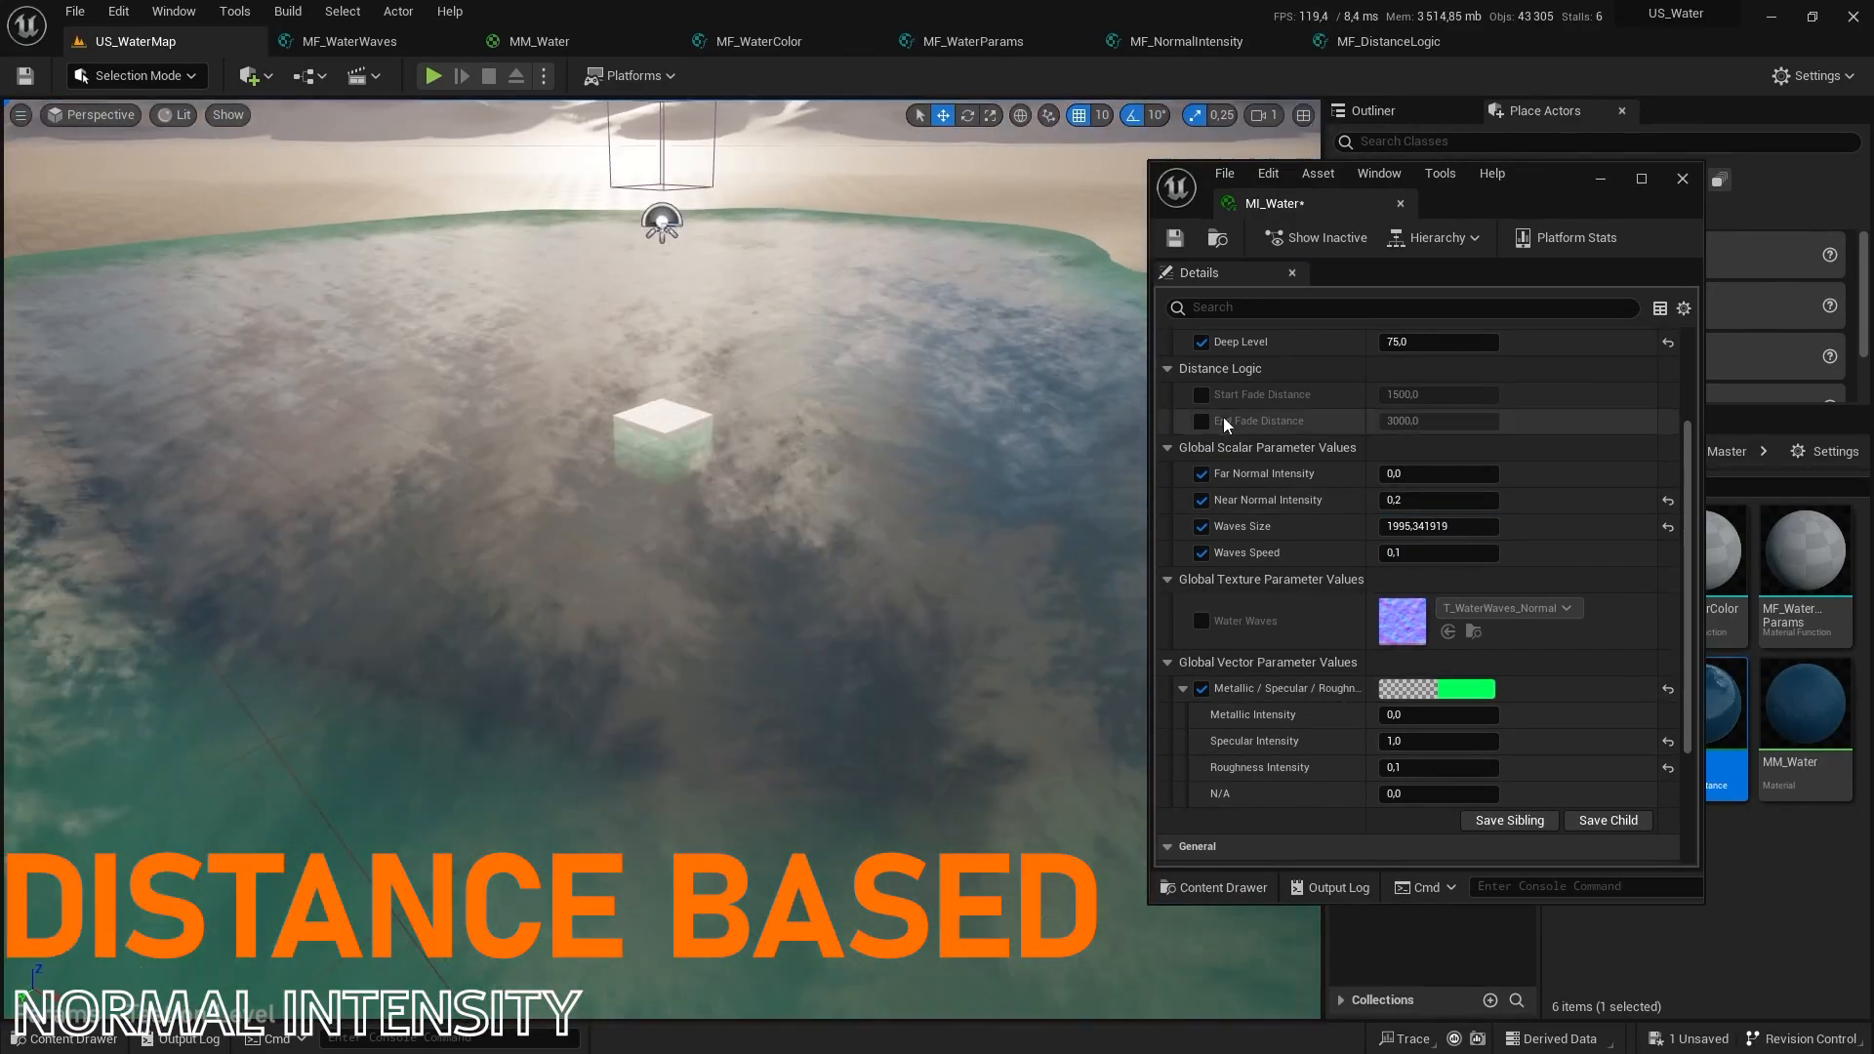
pyautogui.write('75')
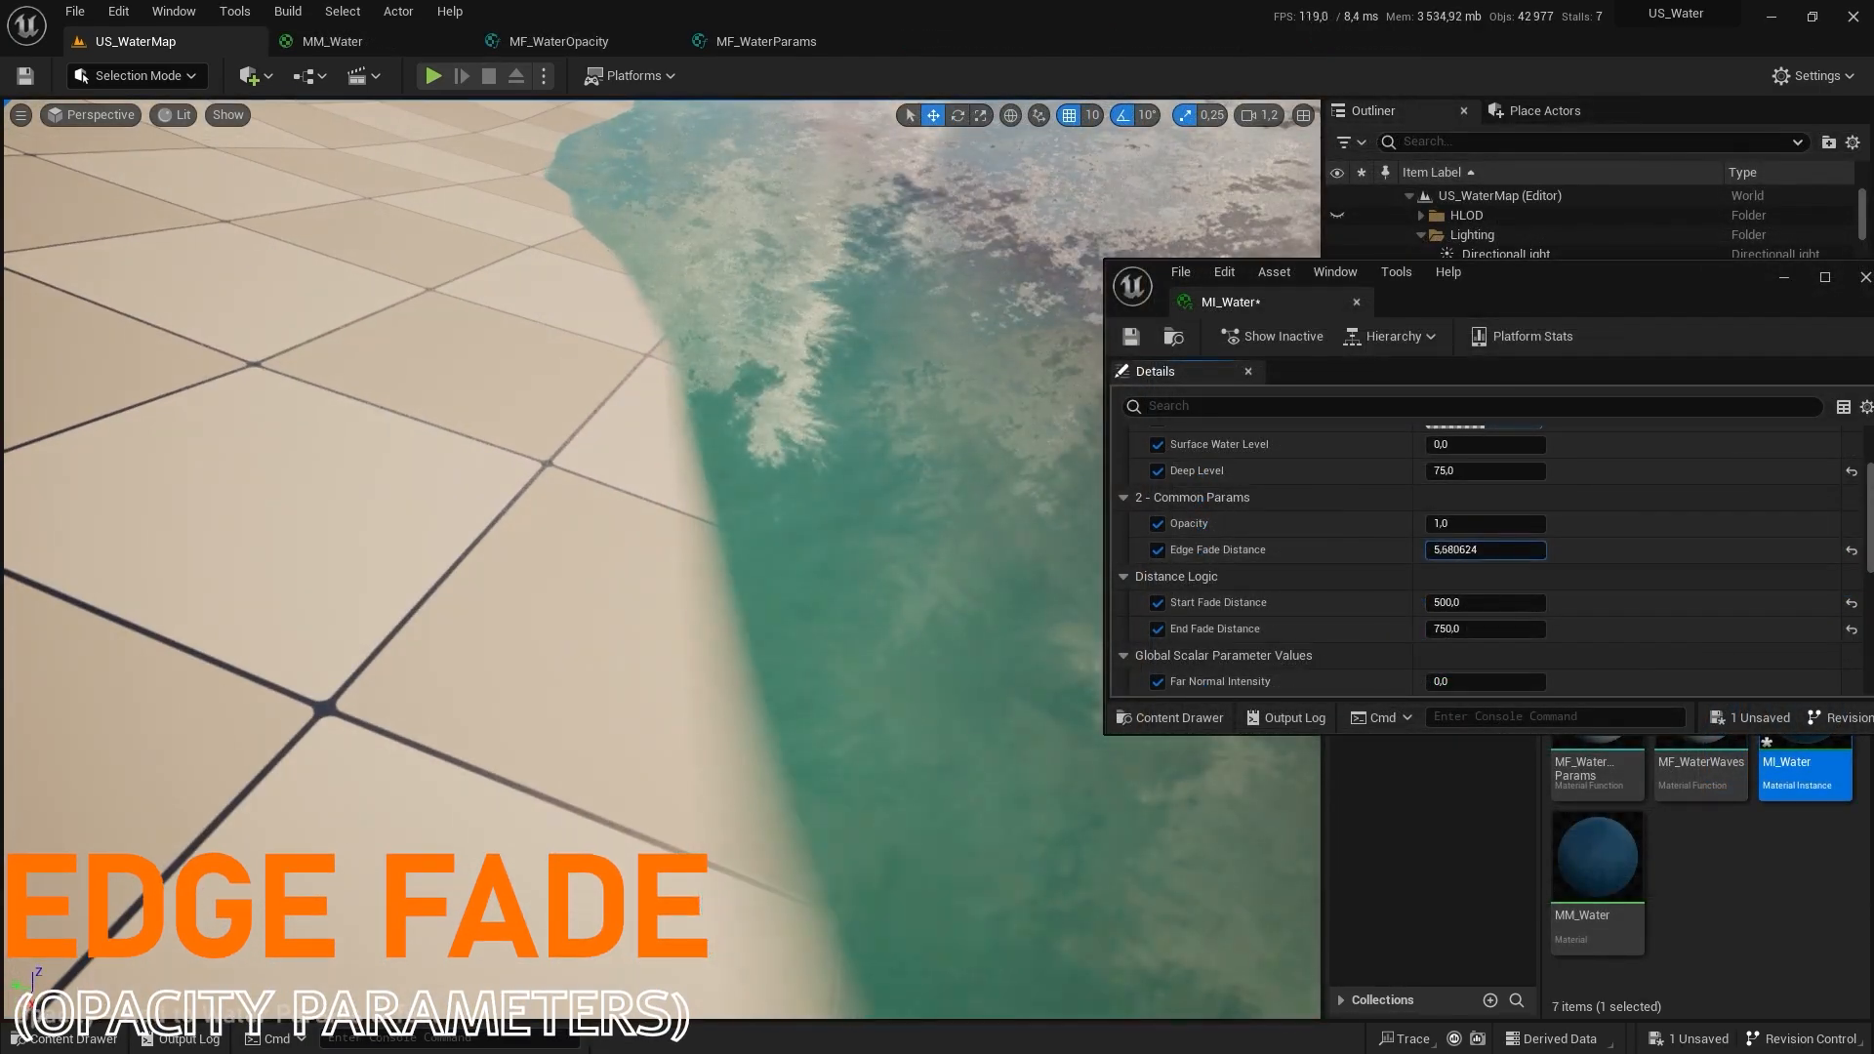
# Enter 20.49 as Edge Fade Distance under 2 - Common Params
pyautogui.write('20.48999')
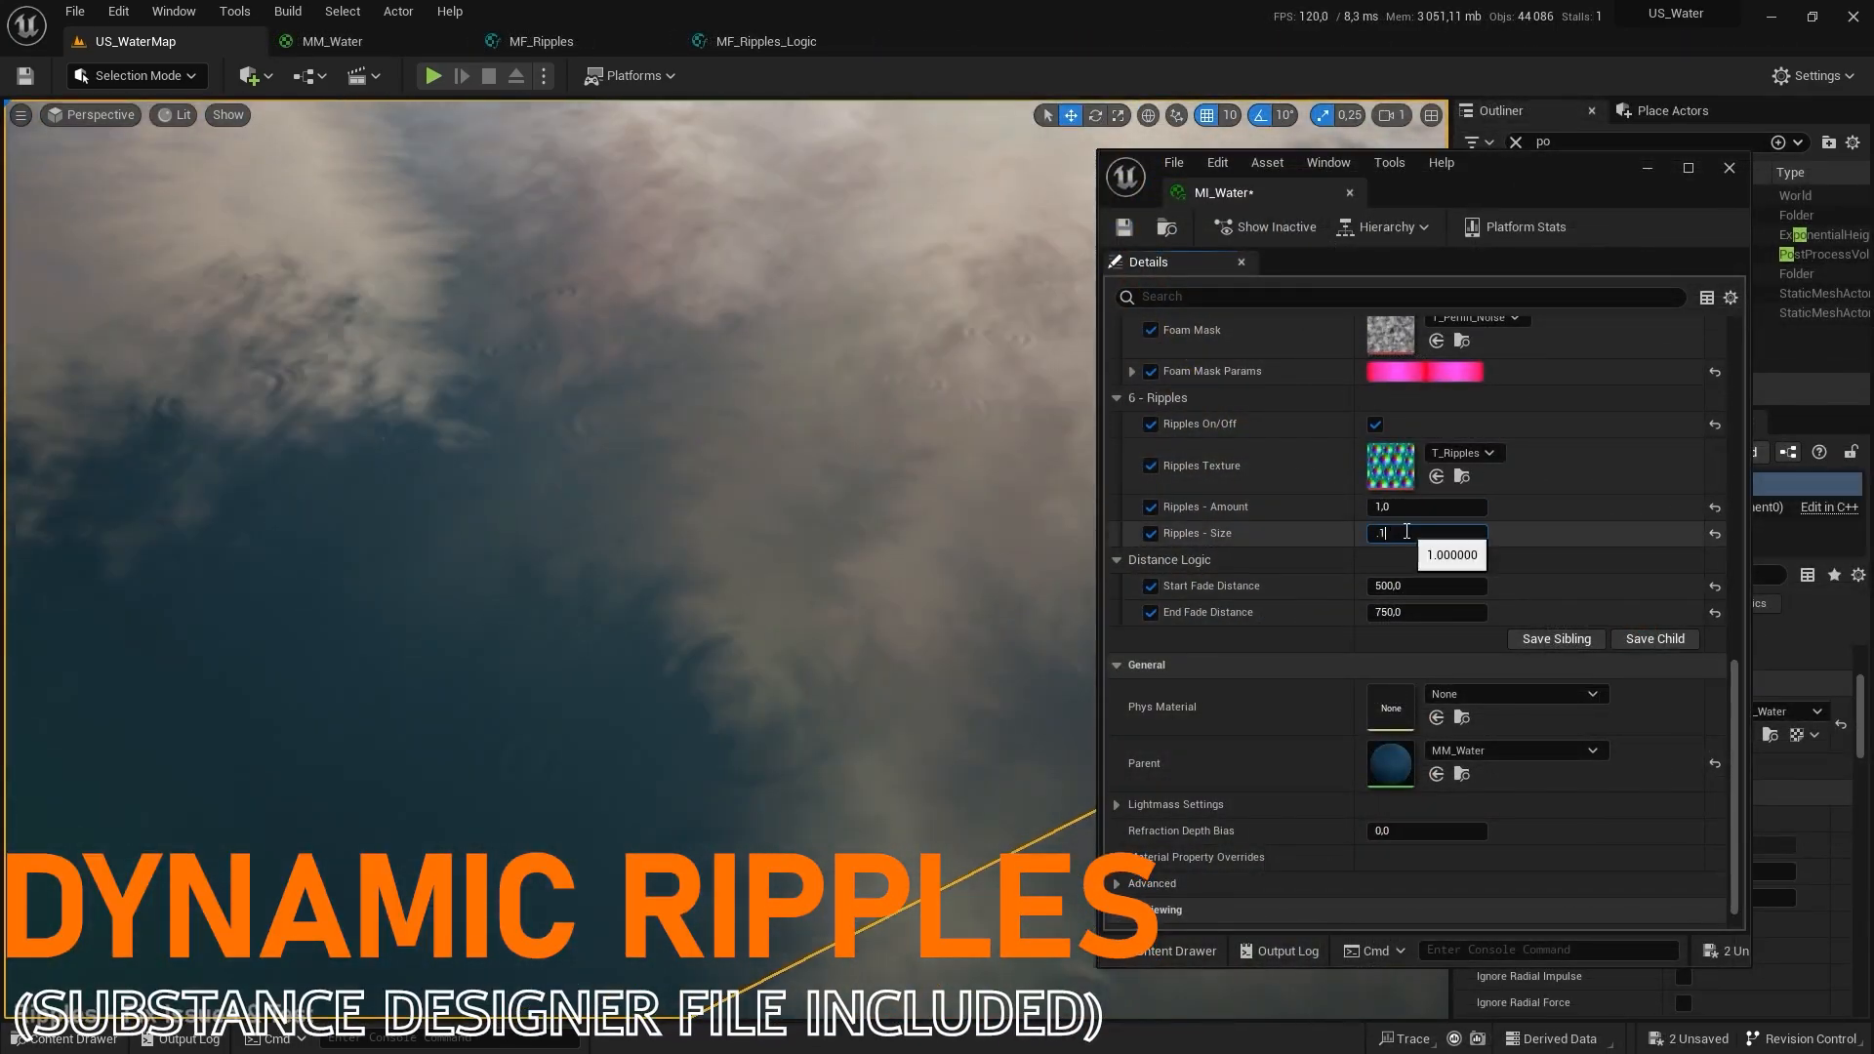
# Set Ripples - Size to 0.1 under 6 - Ripples
pyautogui.write('0,1')
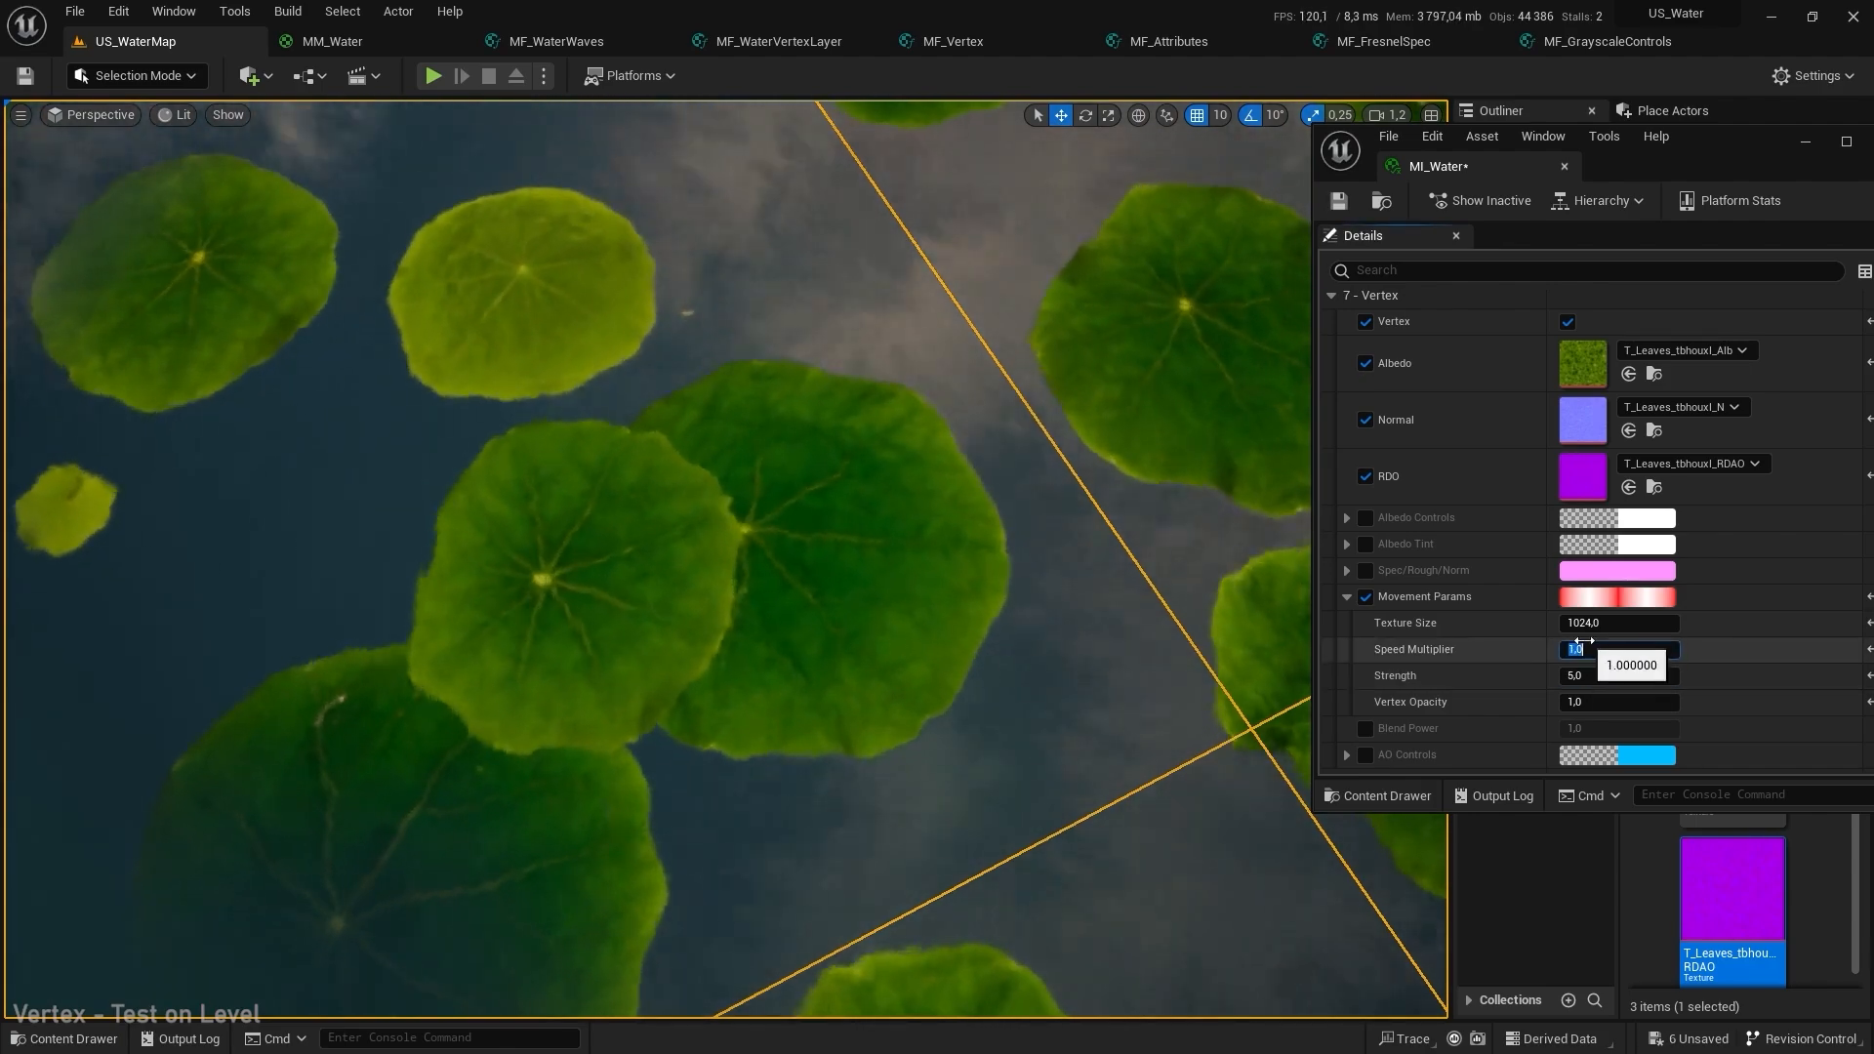
# Set the vertex Movement Params Speed Multiplier to 2.0
pyautogui.write('2.0')
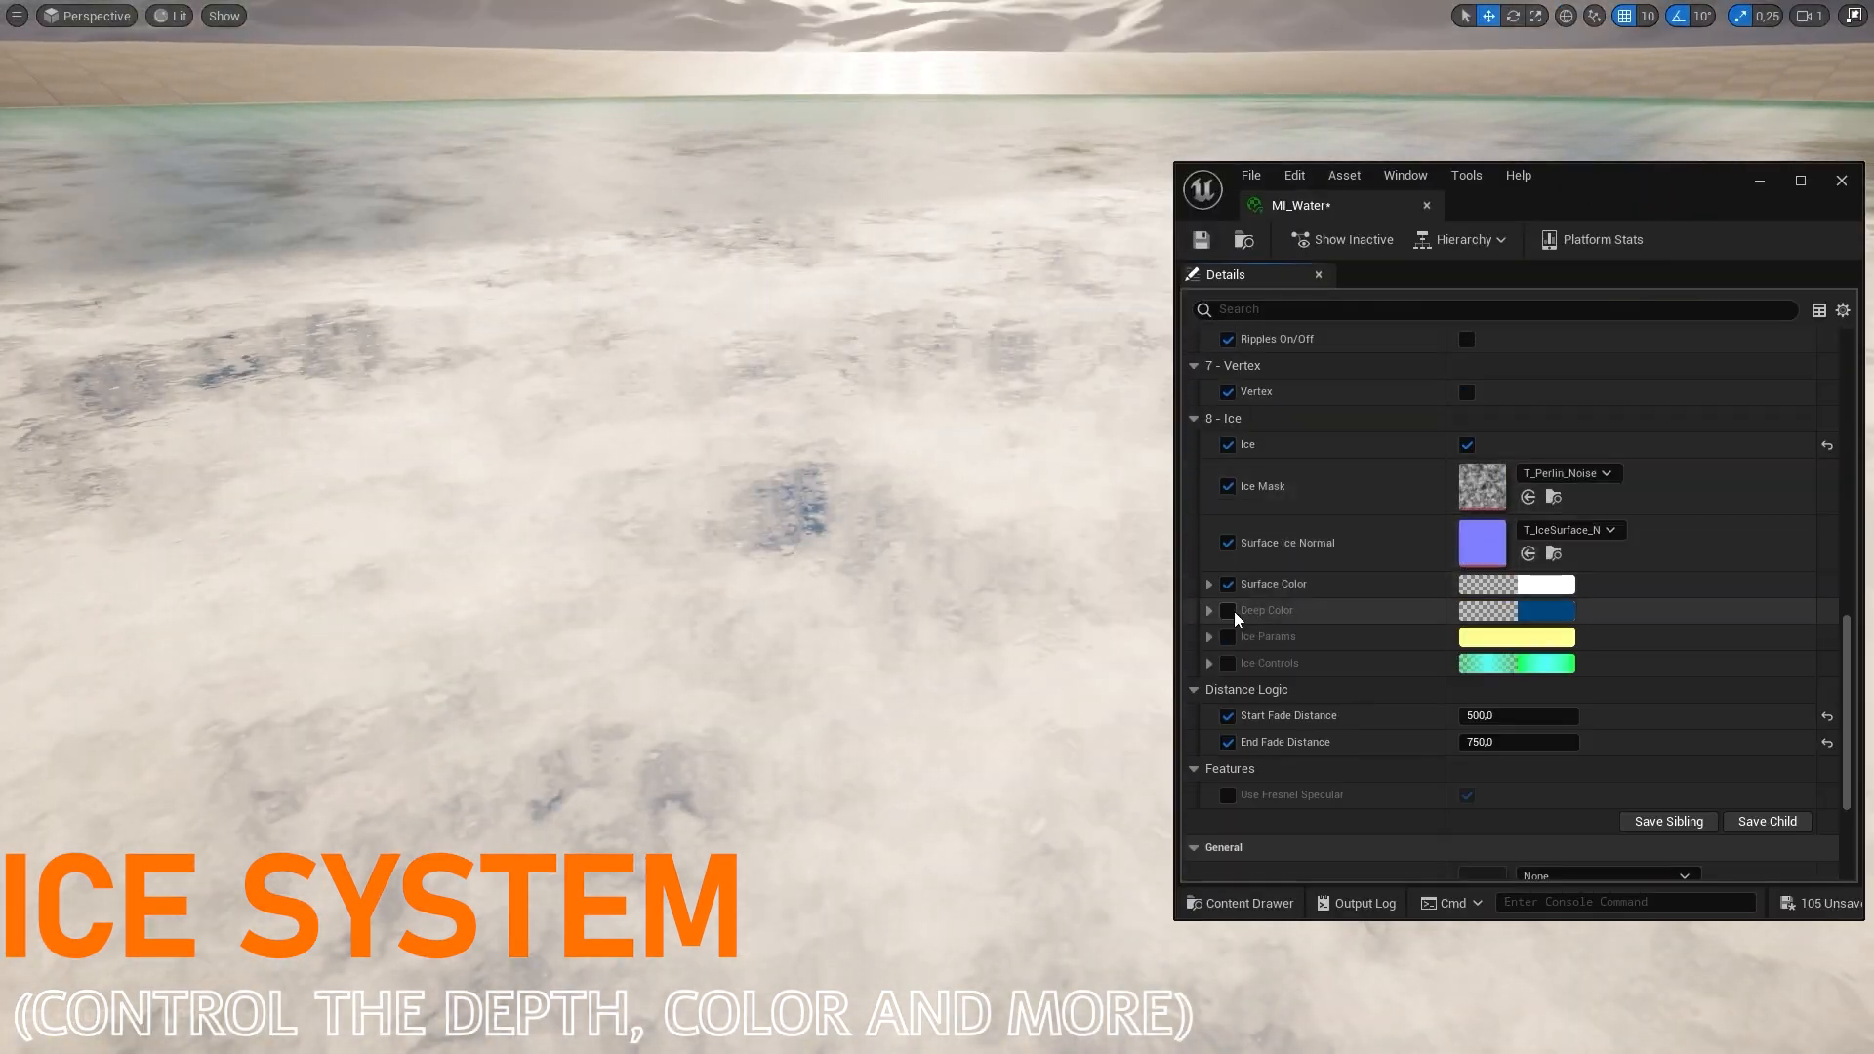
# Expand the Surface Color and Ice Params groups under 8 - Ice
pyautogui.click(1208, 583)
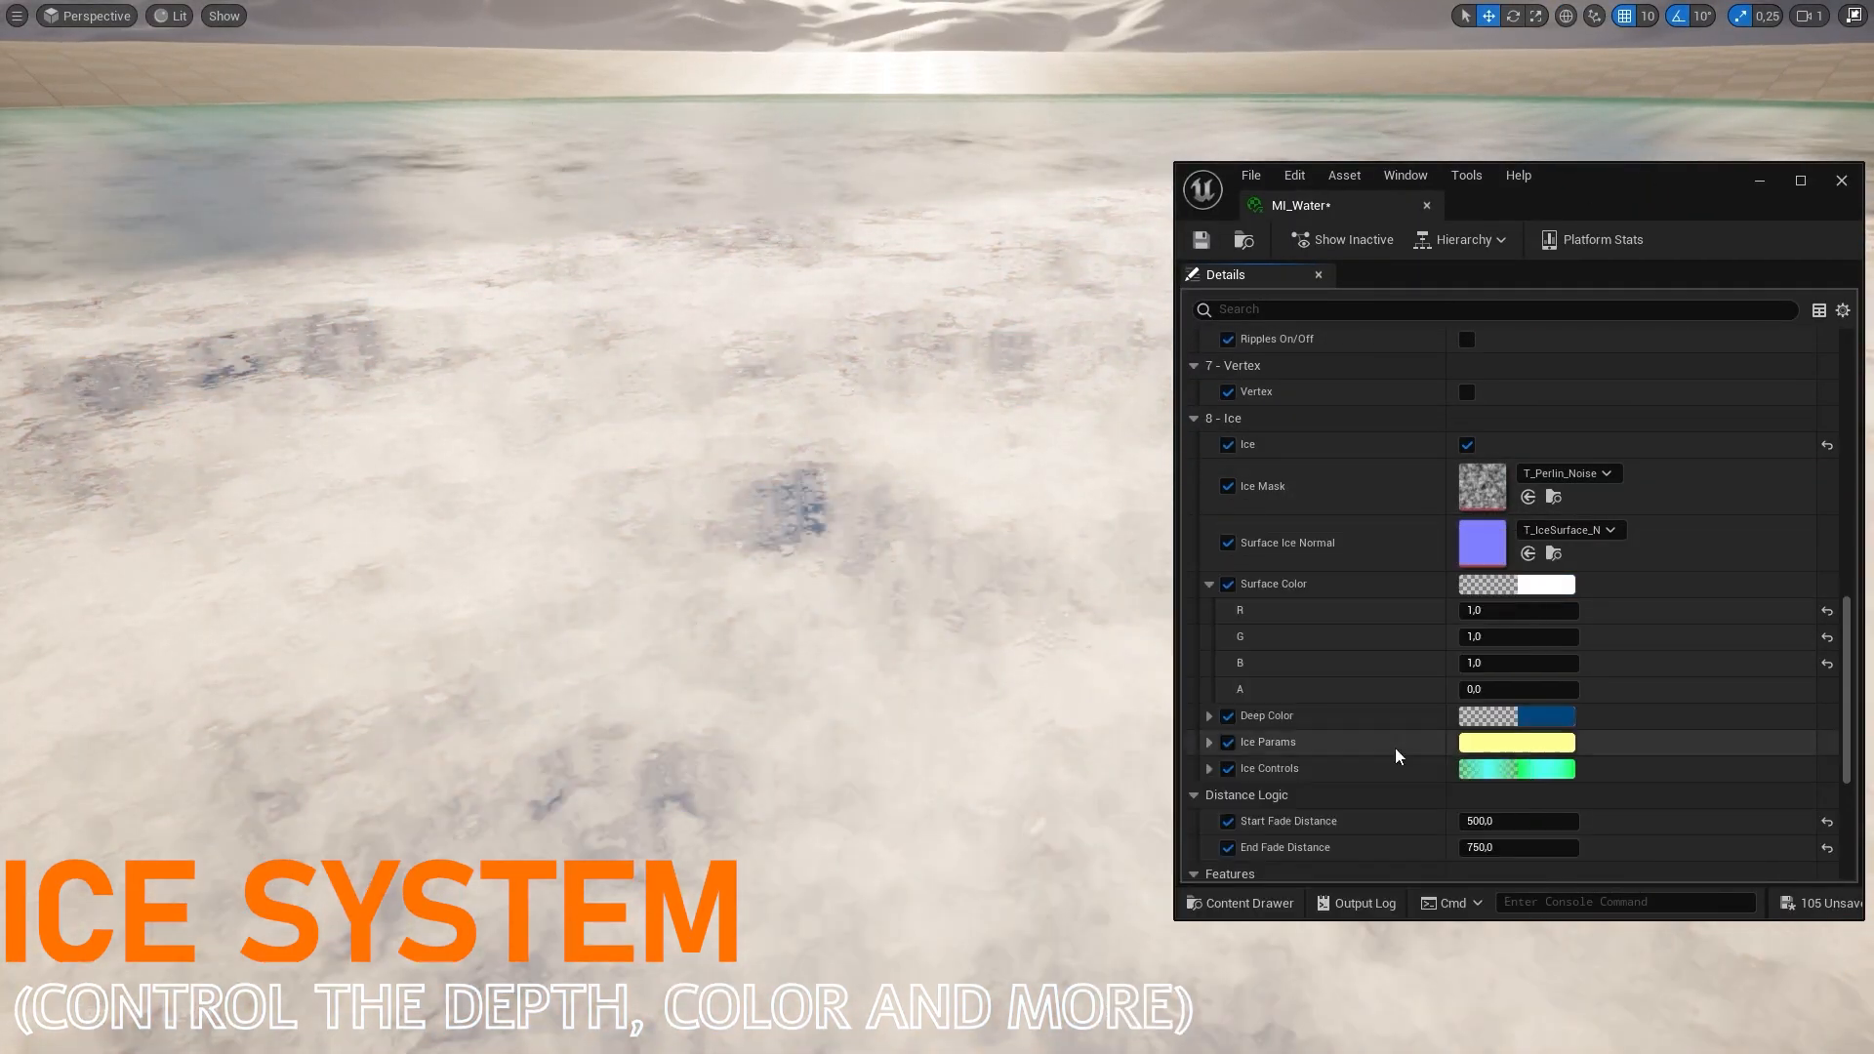
pyautogui.click(1208, 740)
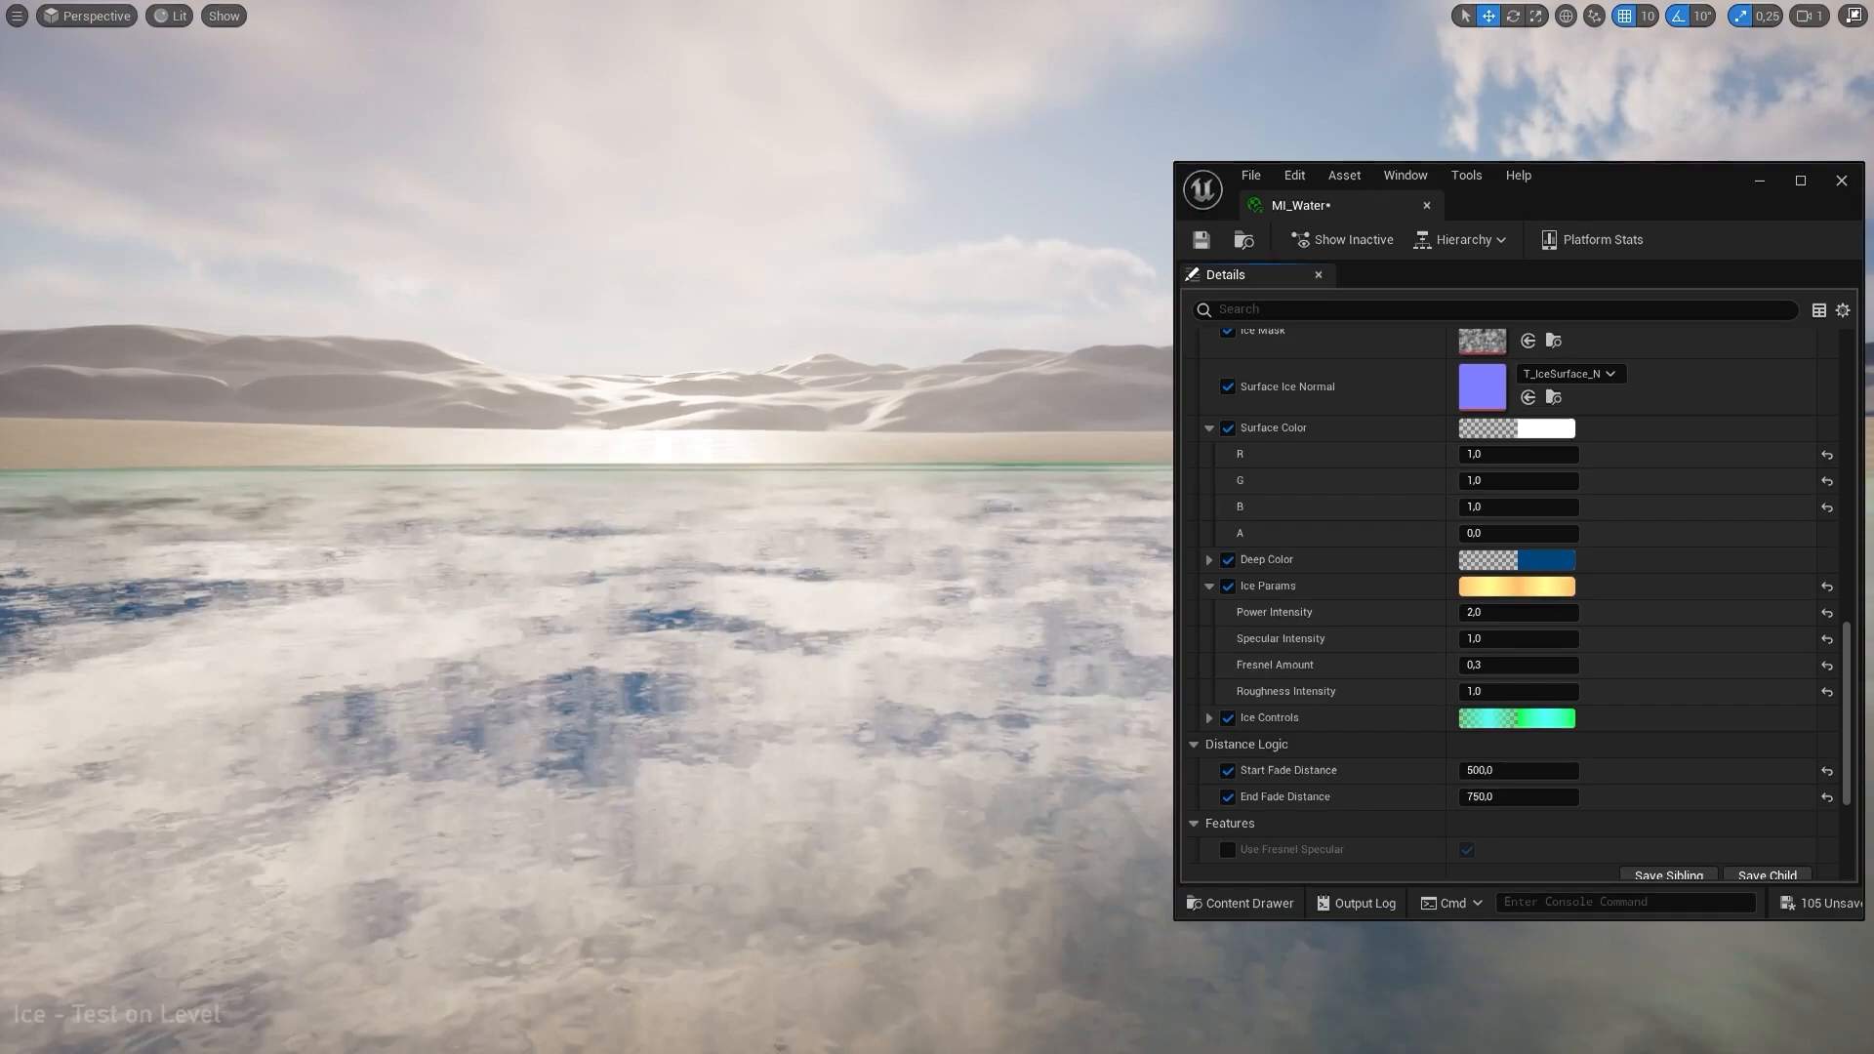